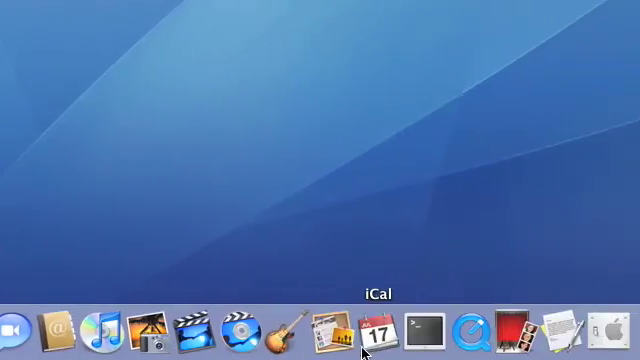
Step: Launch iCal from the Dock
left_click(390, 331)
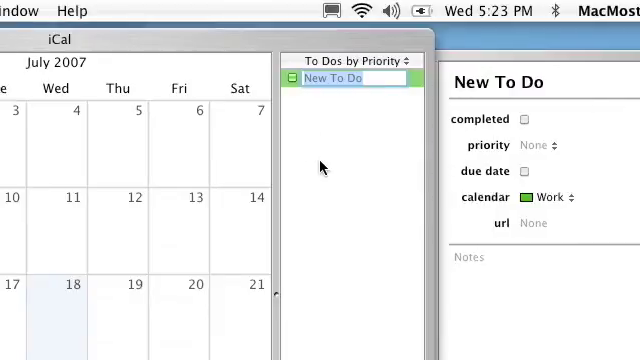
Step: Add the to-dos "Meeting" and "Take Out Trash" to the Work calendar
type("Meeting")
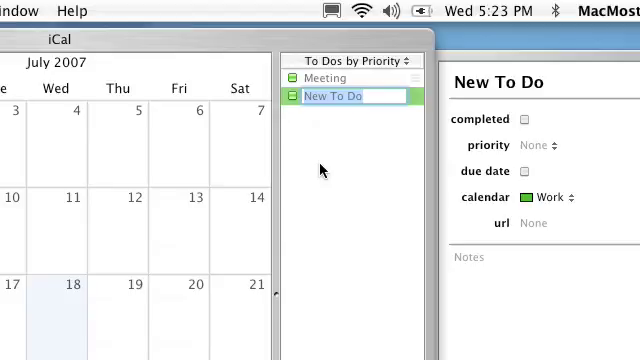
type("Take Out")
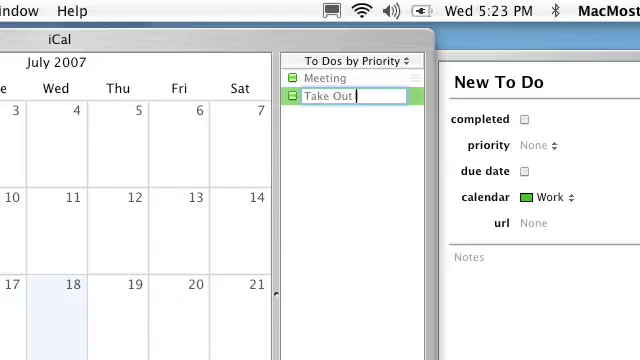
type("Trash")
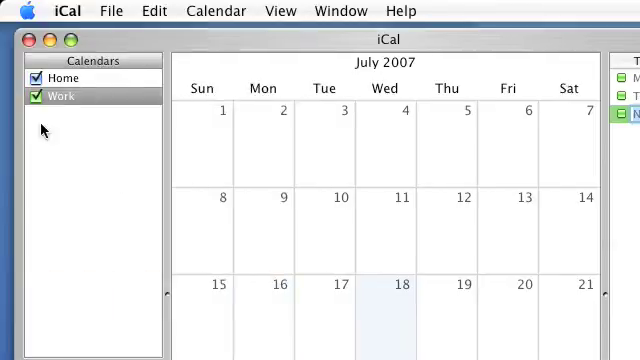
Step: Select the Home calendar and add the to-do "Clean up yard"
left_click(62, 78)
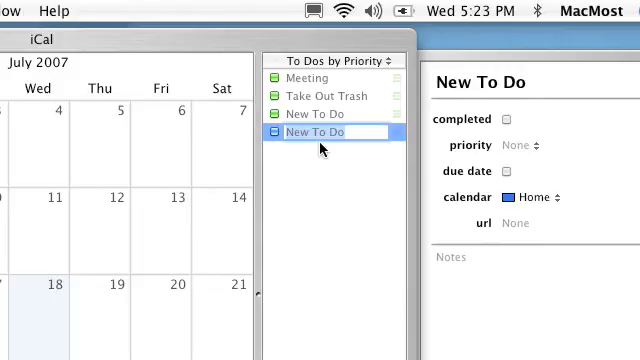
type("Clean up yard")
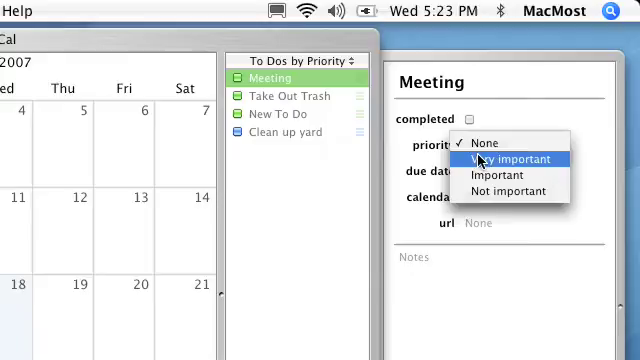
Step: Set the Meeting to-do's priority to Very important
left_click(492, 142)
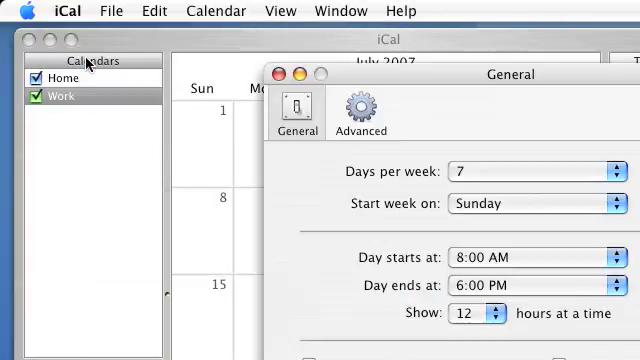
Step: Switch iCal Preferences to the Advanced tab showing to-do hiding options
left_click(359, 110)
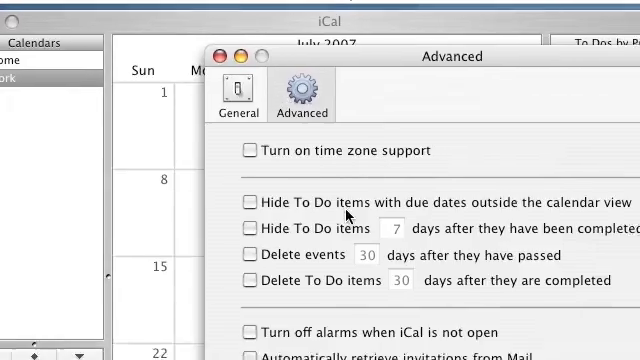